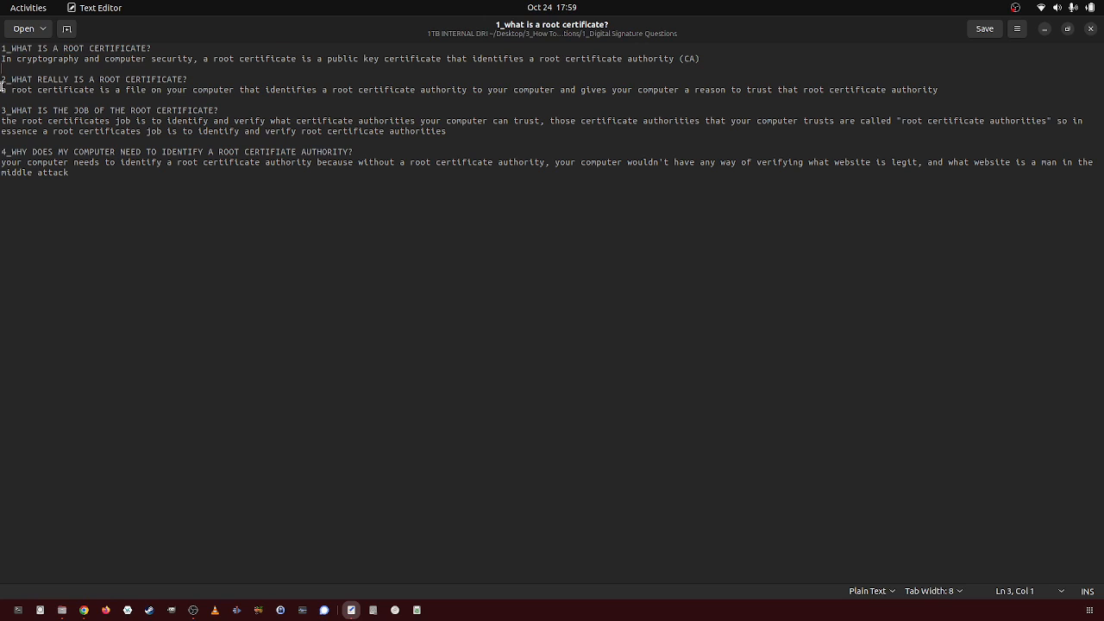
Select the single-line answer under question 2, from its start to its end
{"action": "left_click", "coordinate": [2, 90]}
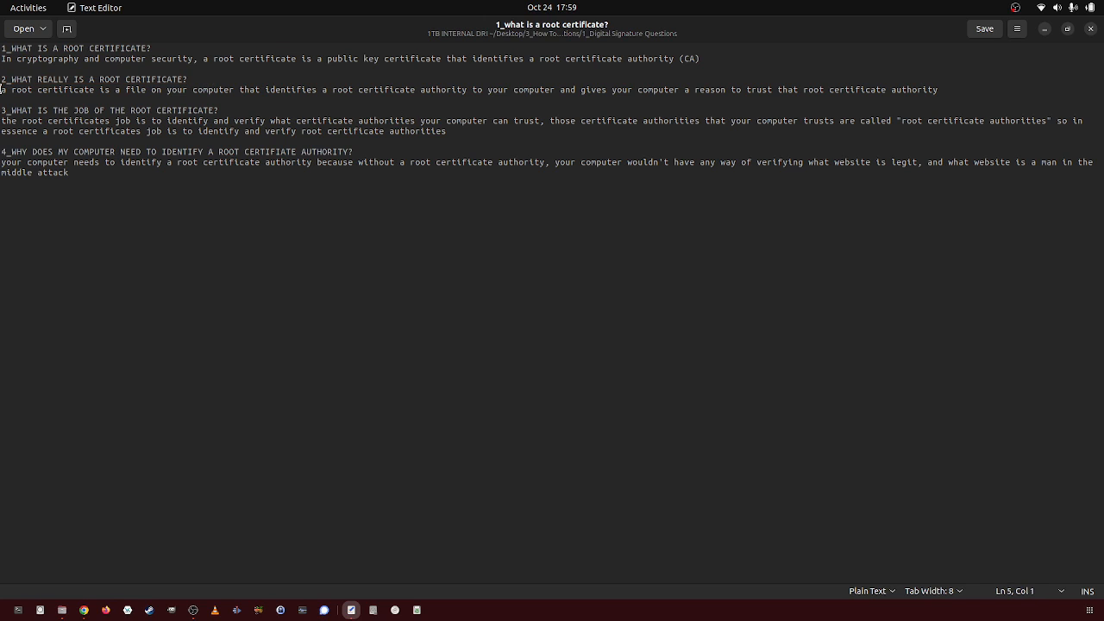
{"action": "left_click_drag", "start_coordinate": [3, 90], "coordinate": [452, 90]}
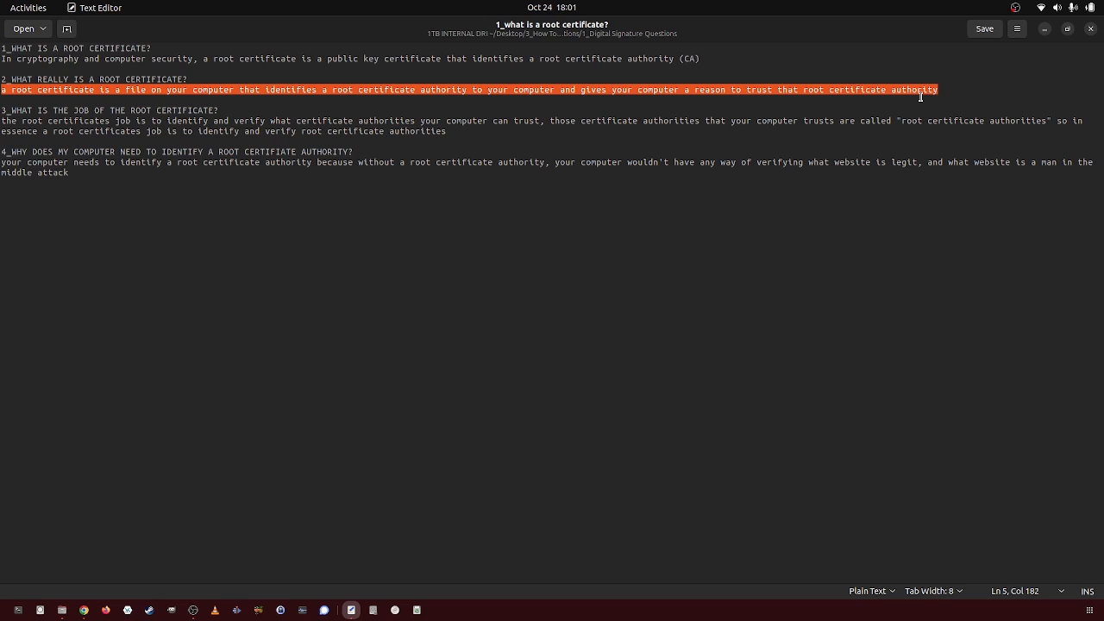
Clear the question 2 highlight and place the cursor at the start of answer 3
{"action": "left_click", "coordinate": [60, 131]}
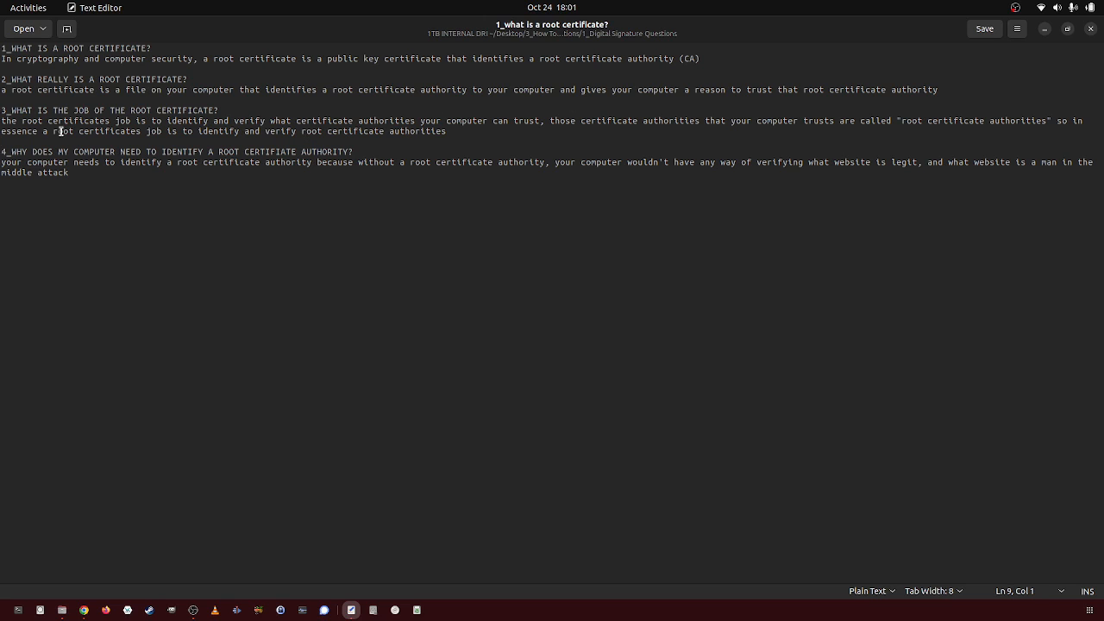
{"action": "left_click", "coordinate": [218, 110]}
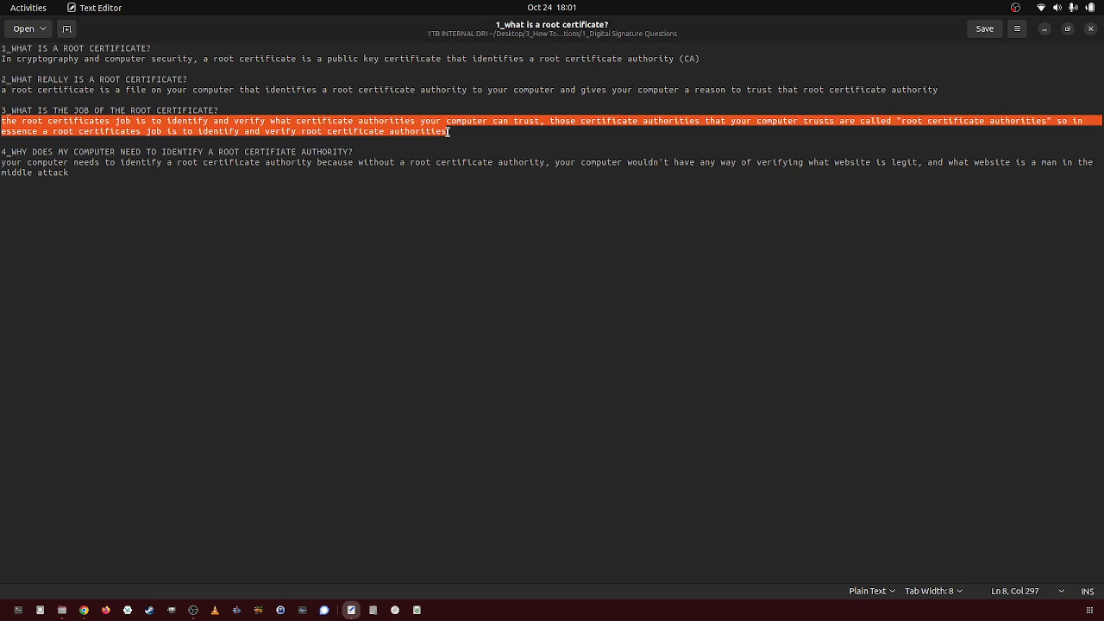
{"action": "left_click", "coordinate": [2, 149]}
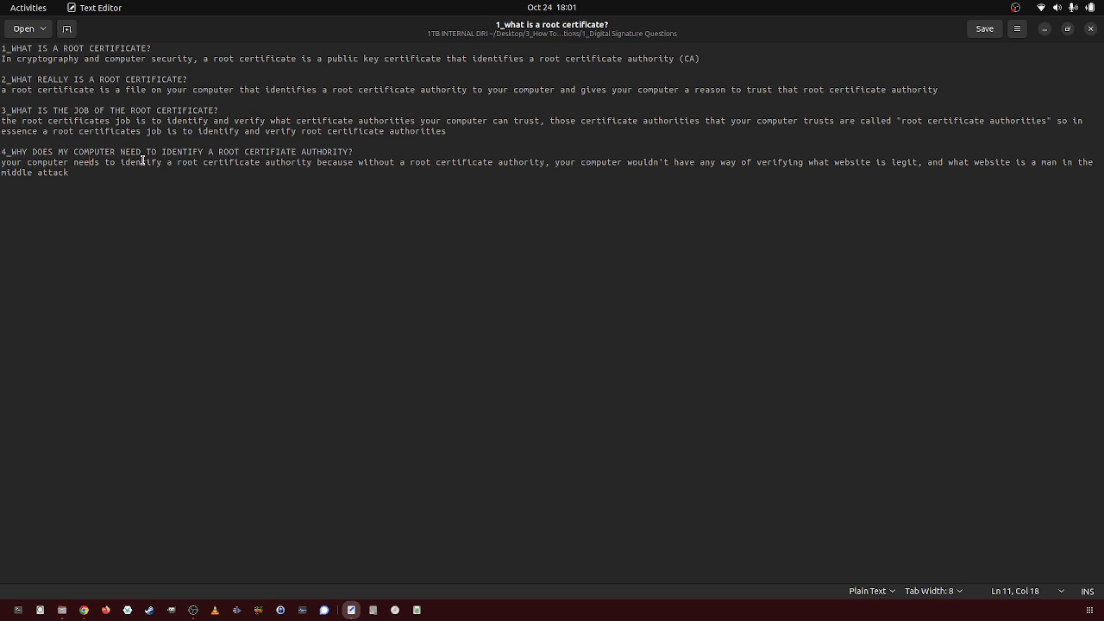
{"action": "left_click_drag", "start_coordinate": [153, 162], "coordinate": [371, 162]}
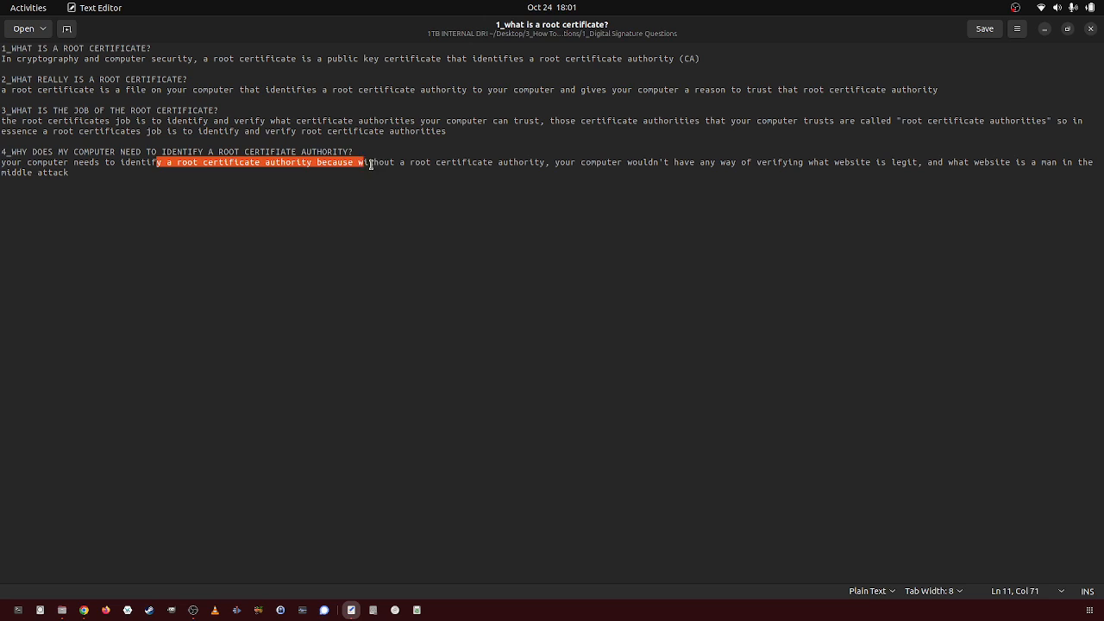
{"action": "left_click_drag", "start_coordinate": [371, 162], "coordinate": [595, 162]}
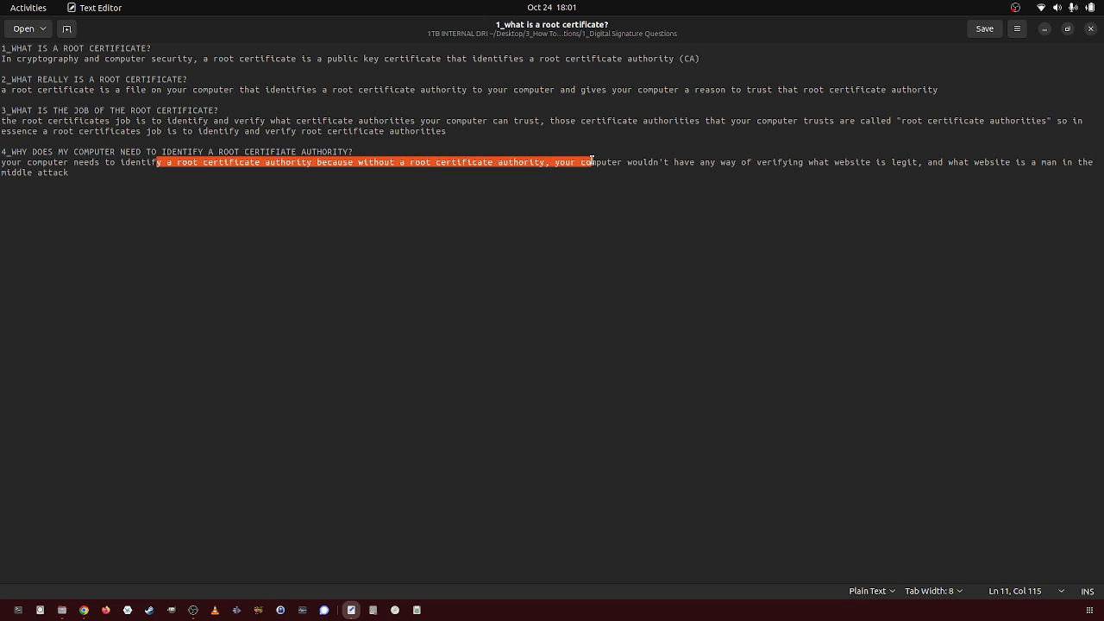
{"action": "left_click_drag", "start_coordinate": [589, 162], "coordinate": [869, 161]}
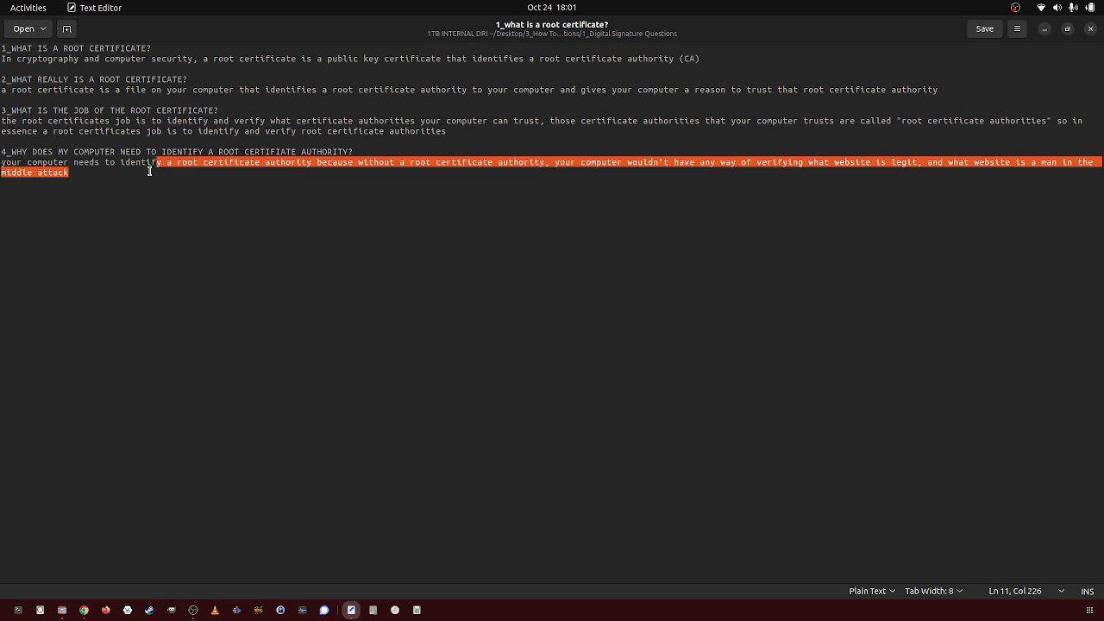
{"action": "left_click", "coordinate": [99, 168]}
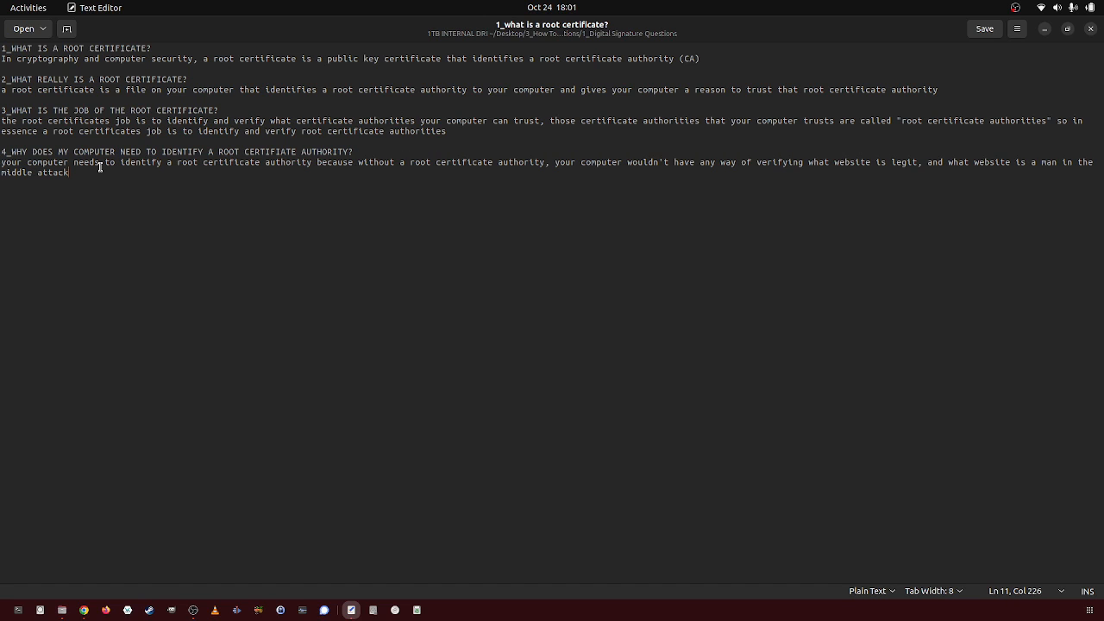